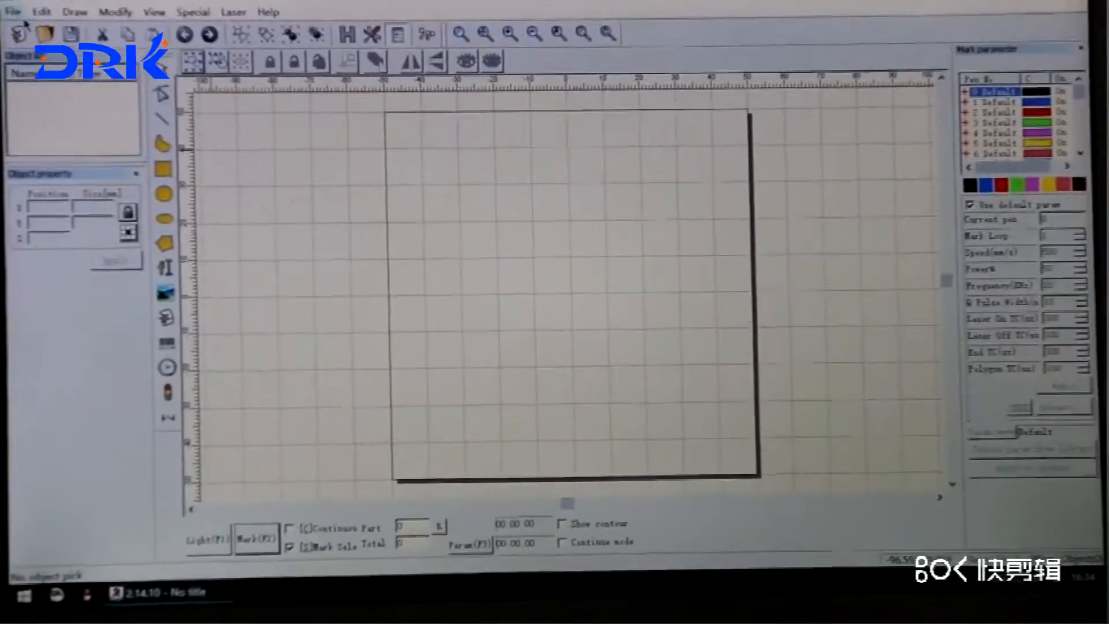
Browse the saved .ezd marking files through File > Open.
left_click(12, 11)
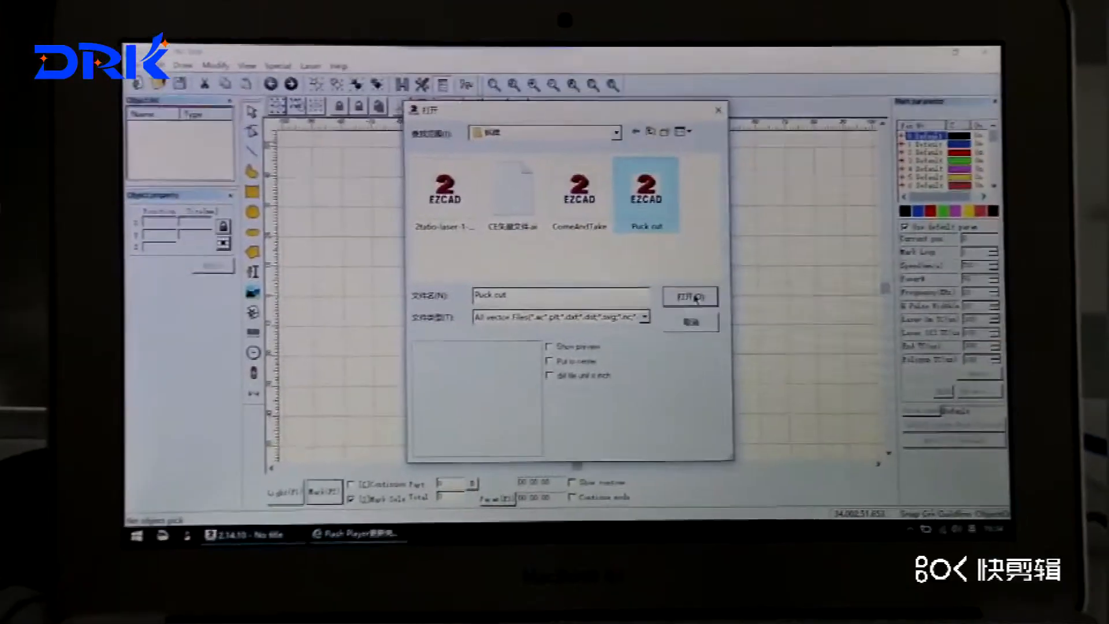
left_click(687, 296)
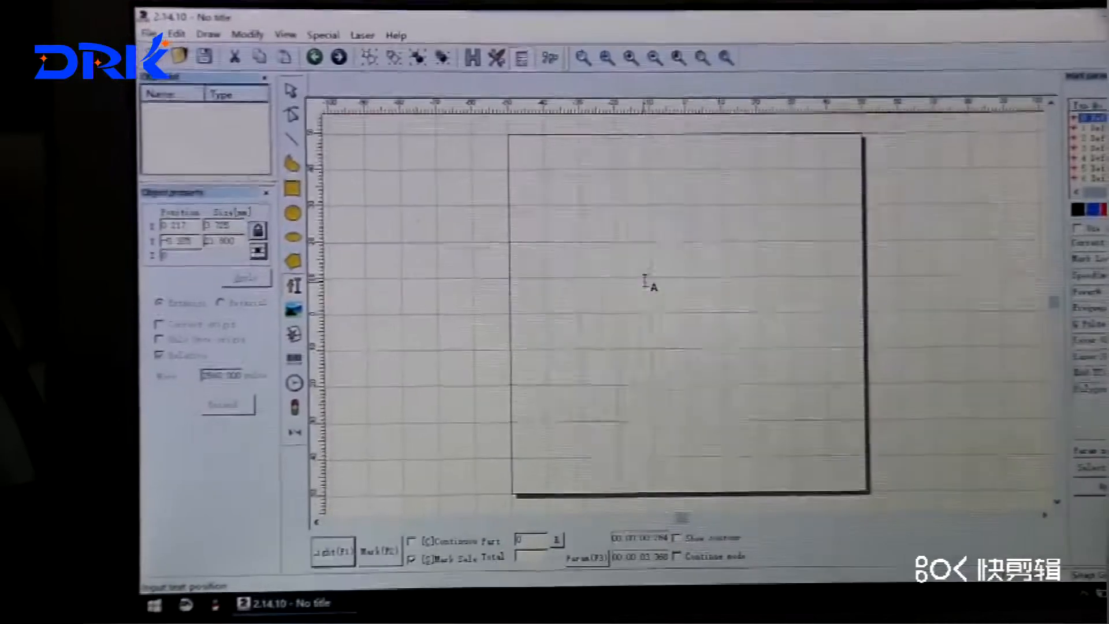
Place a new text object and enter 'DRK LASER' as its content.
left_click(643, 279)
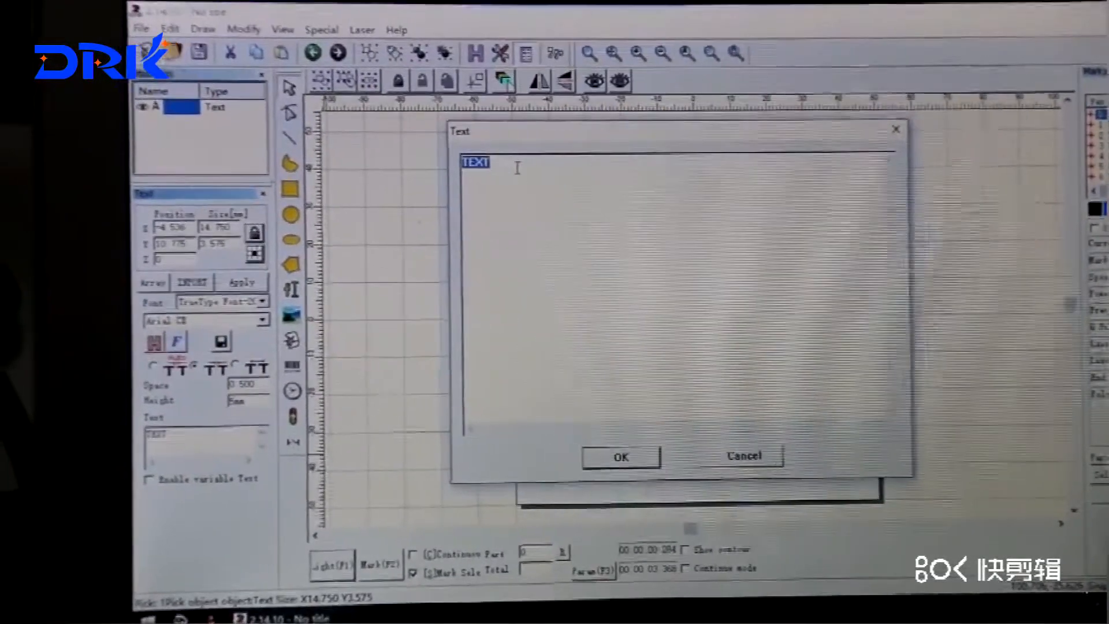
type("drk")
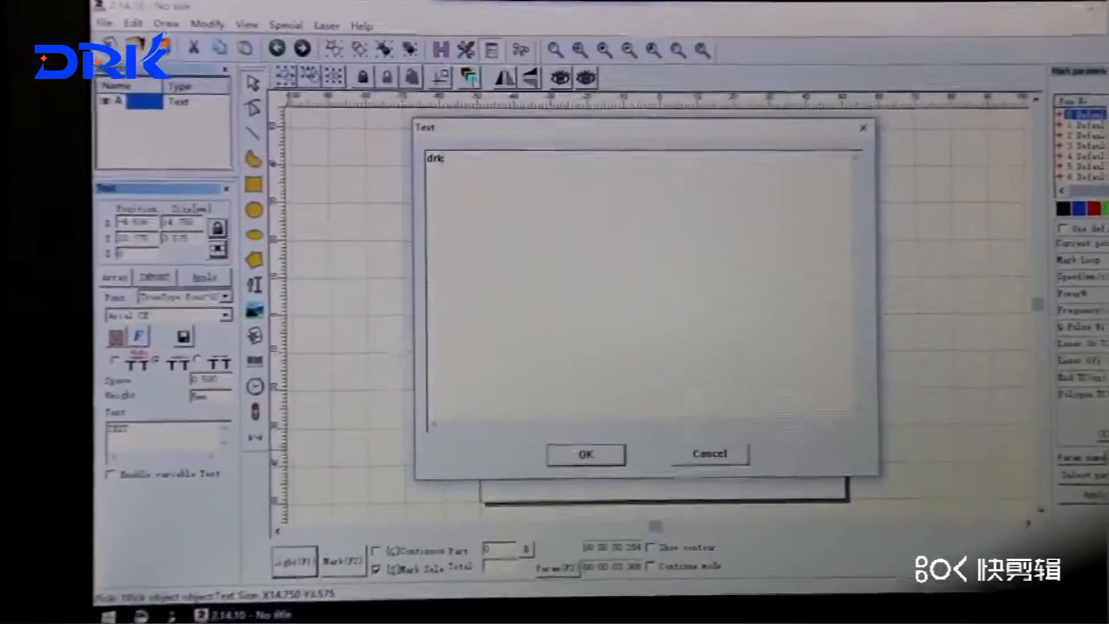
type("DRK")
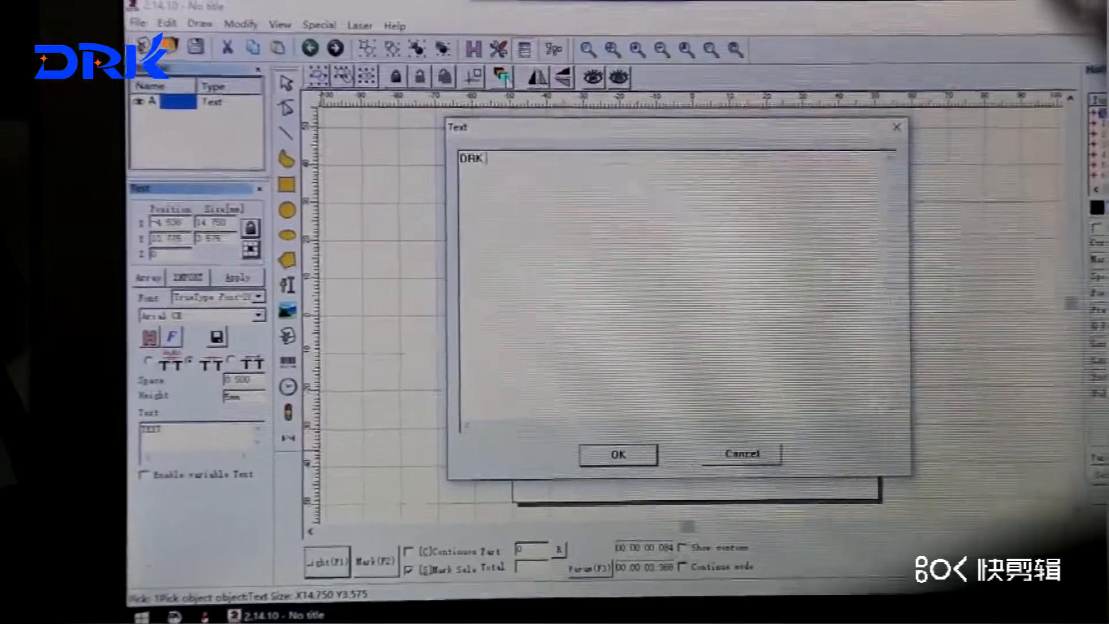
type("LASER")
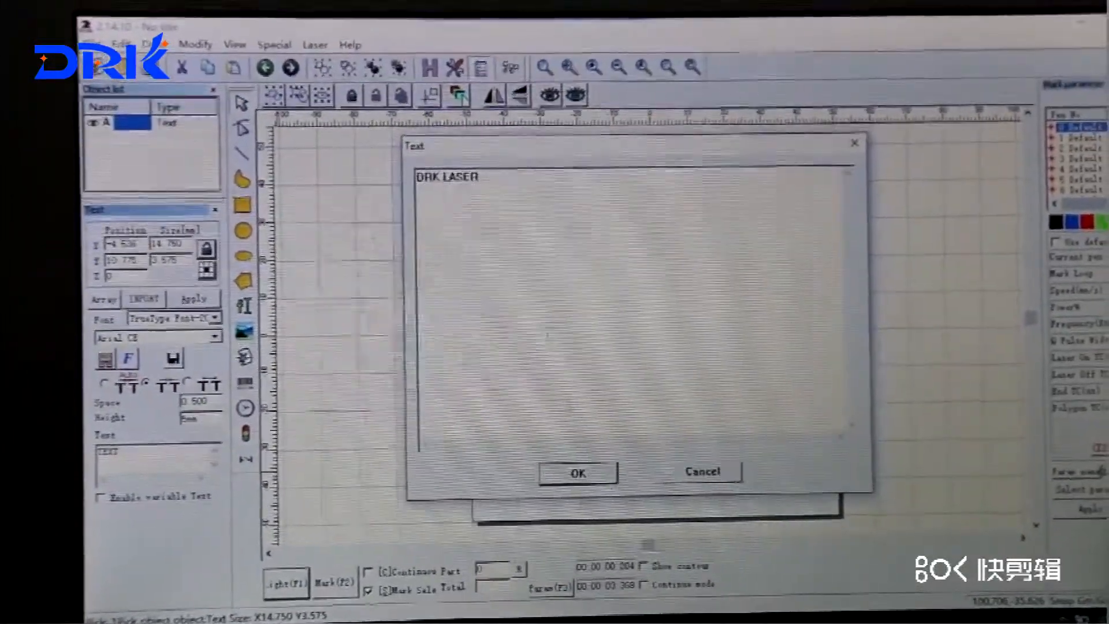
left_click(578, 471)
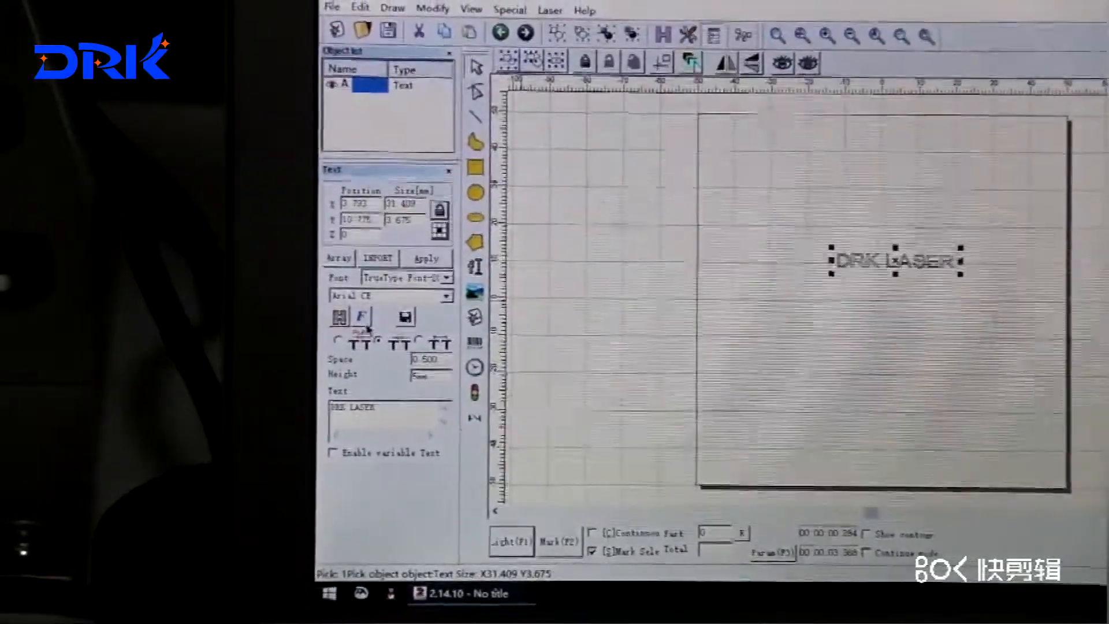
Set the DRK LASER text's font orientation to Vertical so letters stack downward.
left_click(362, 316)
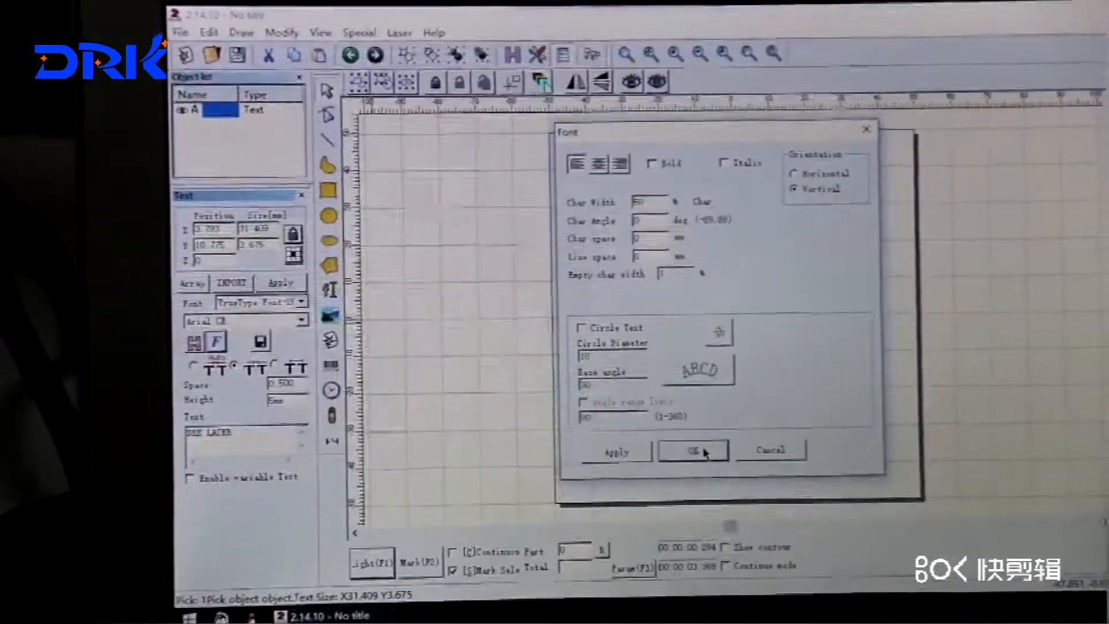
left_click(693, 451)
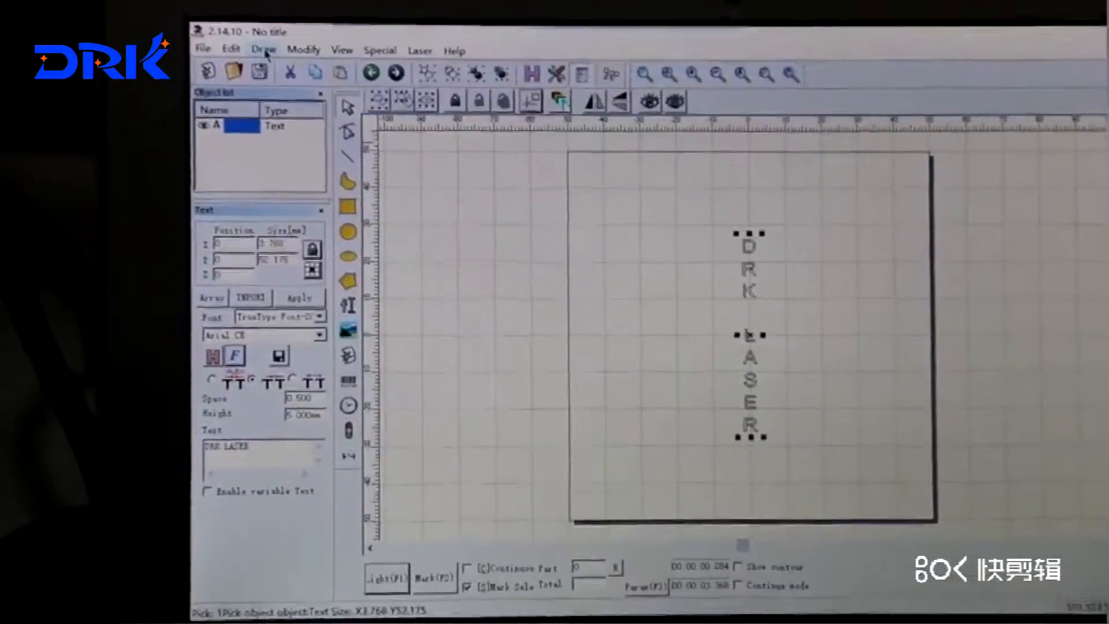
left_click(264, 50)
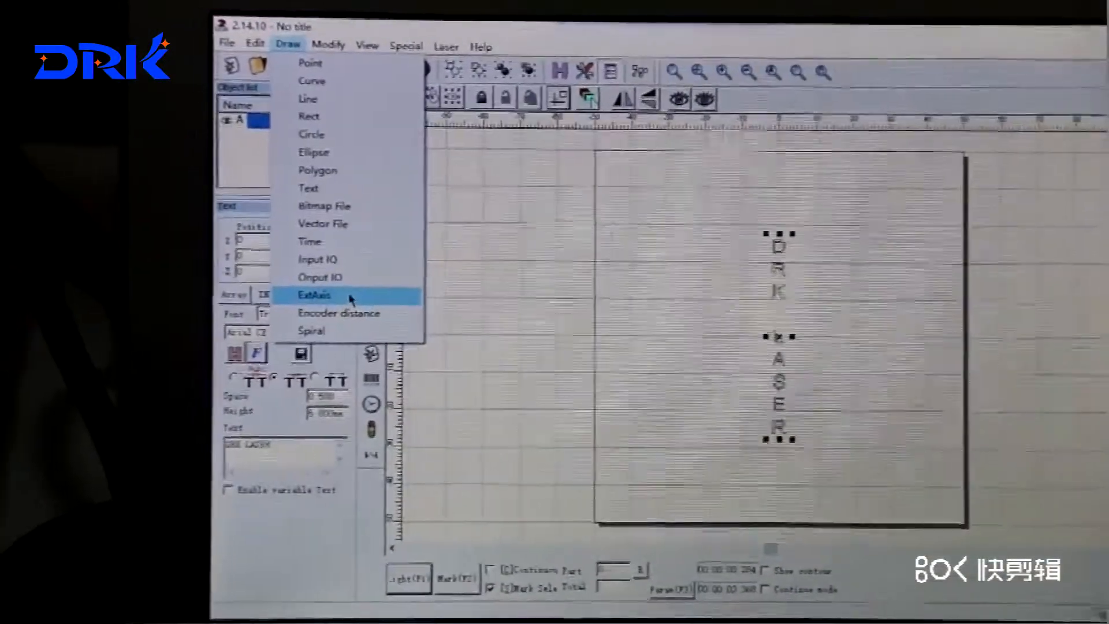
Insert an Extend Axis object after the text via Draw > ExtAxis.
left_click(313, 295)
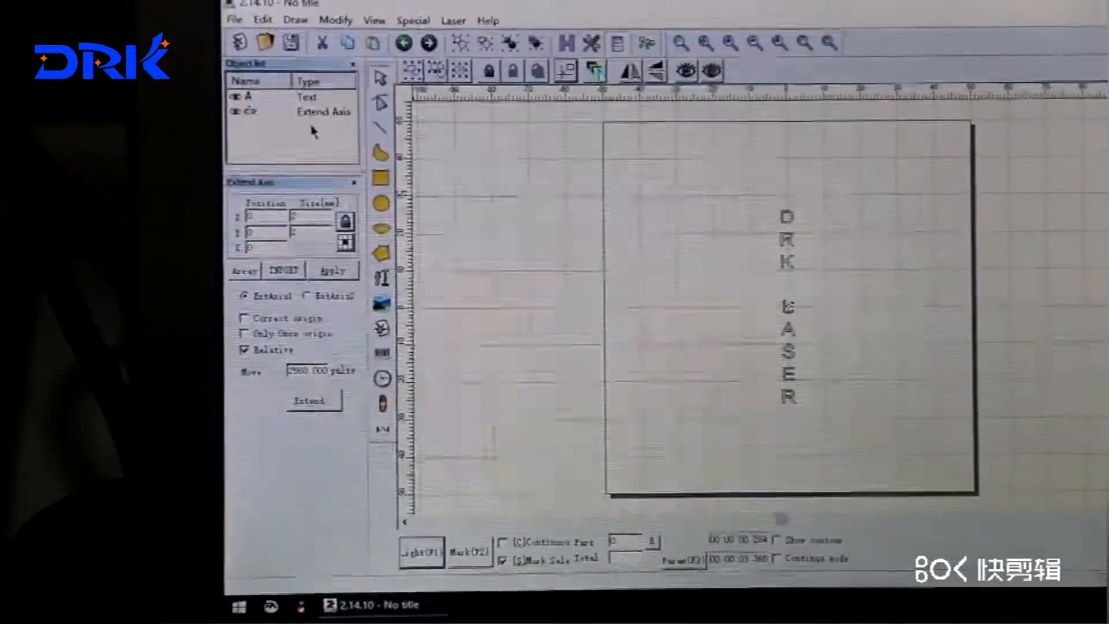
left_click(265, 85)
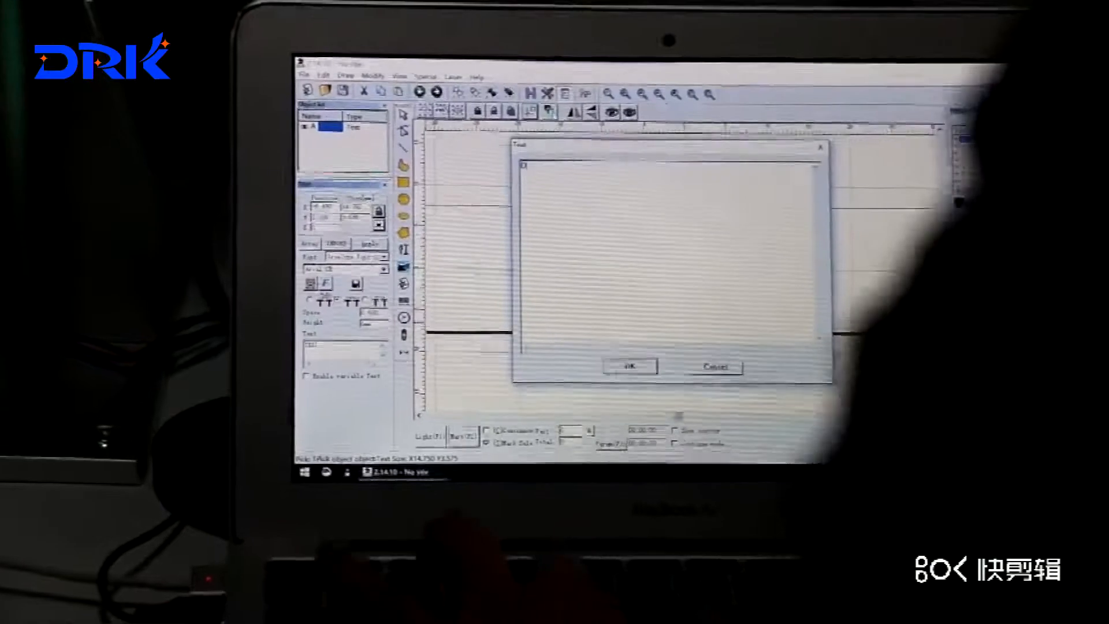
Re-enter the text as 'DRK LASER' on one horizontal line and apply it.
type("DRK LASER")
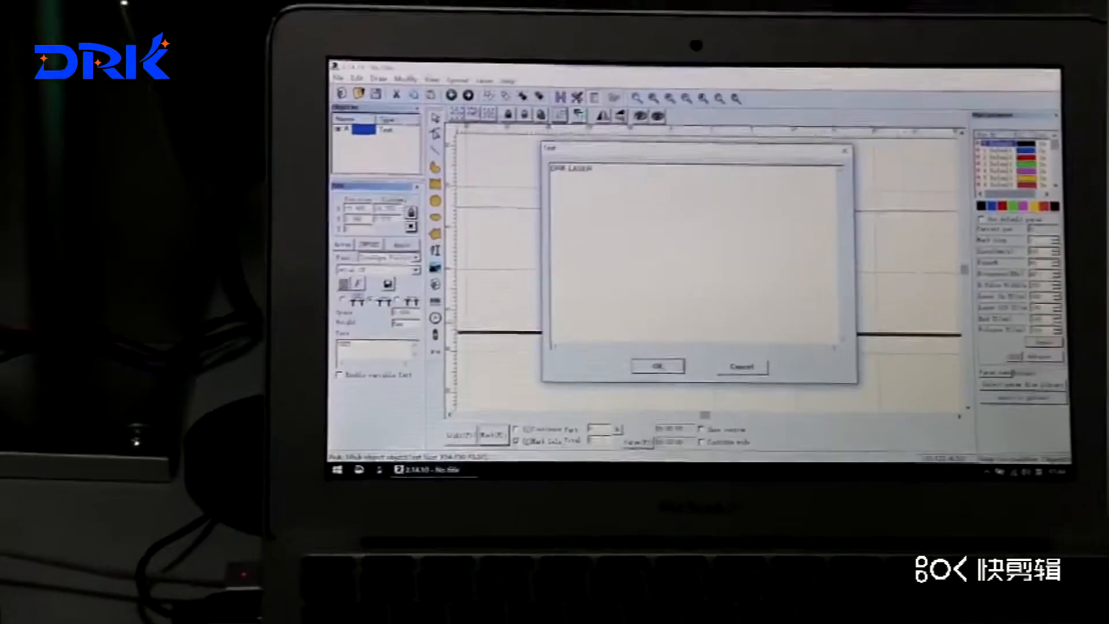
left_click(657, 367)
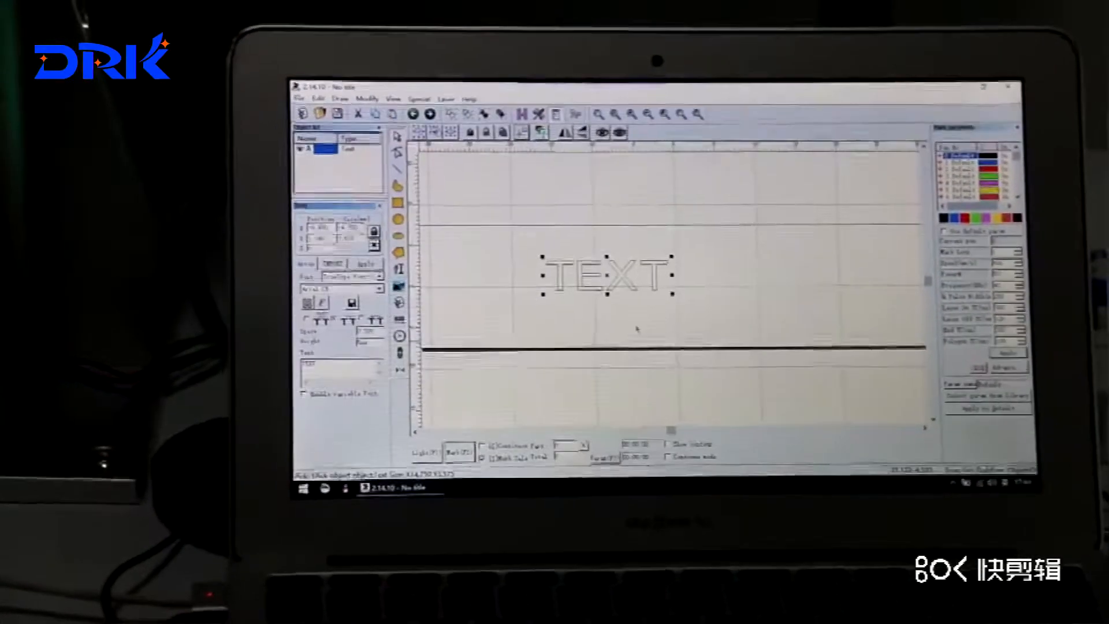
type("DRK LASER")
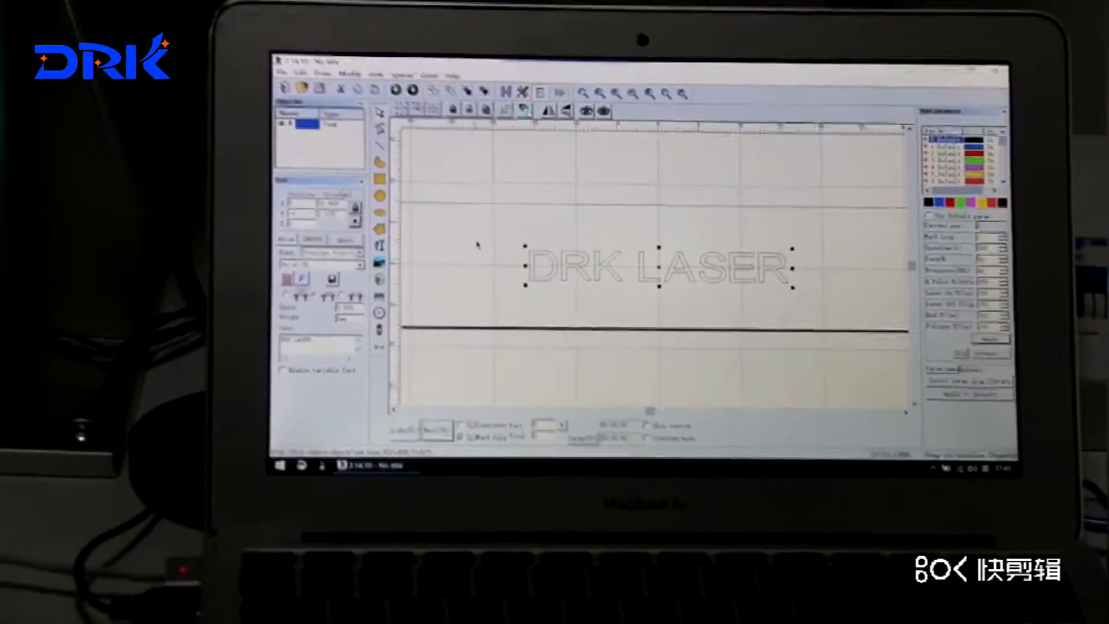
Start Laser > RotaryMark and show External Axis1 configuration via Param(F3).
left_click(420, 71)
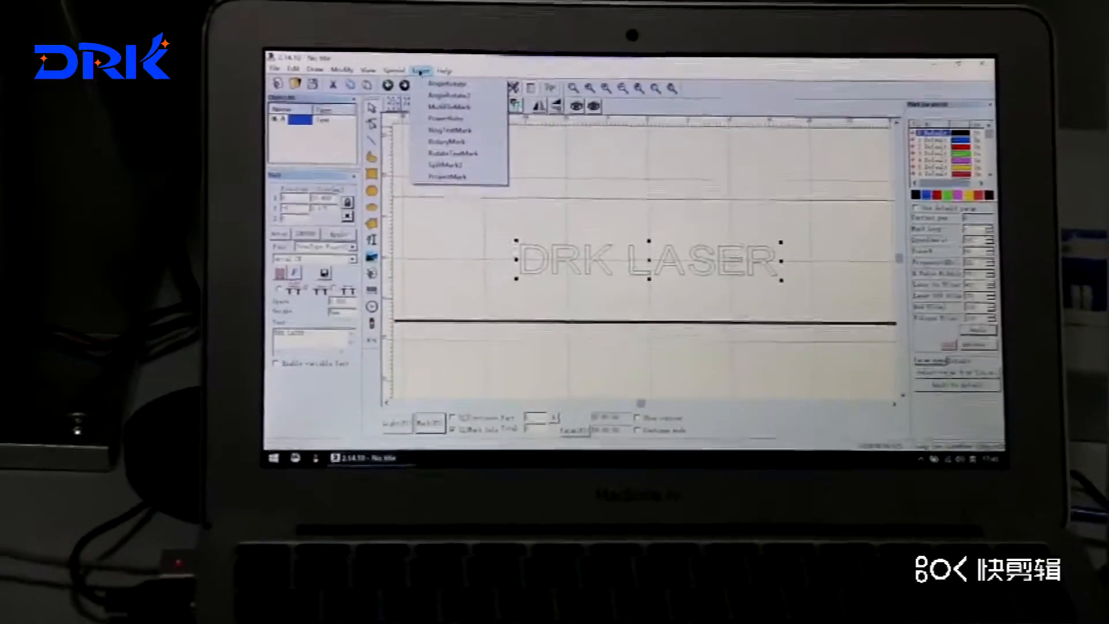
mouse_move(446, 131)
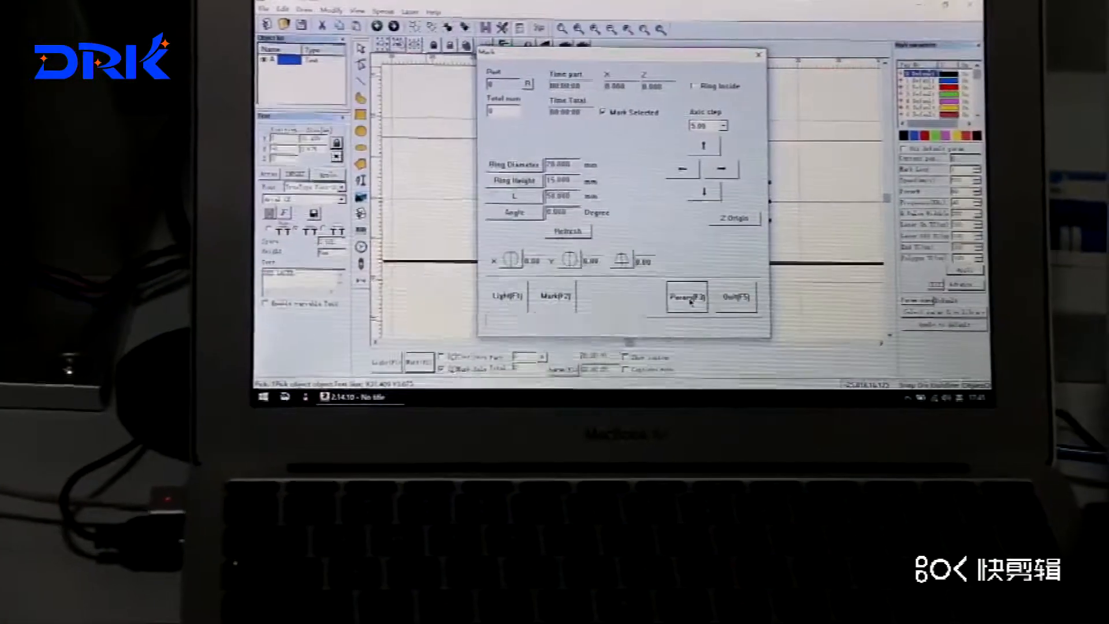
left_click(684, 296)
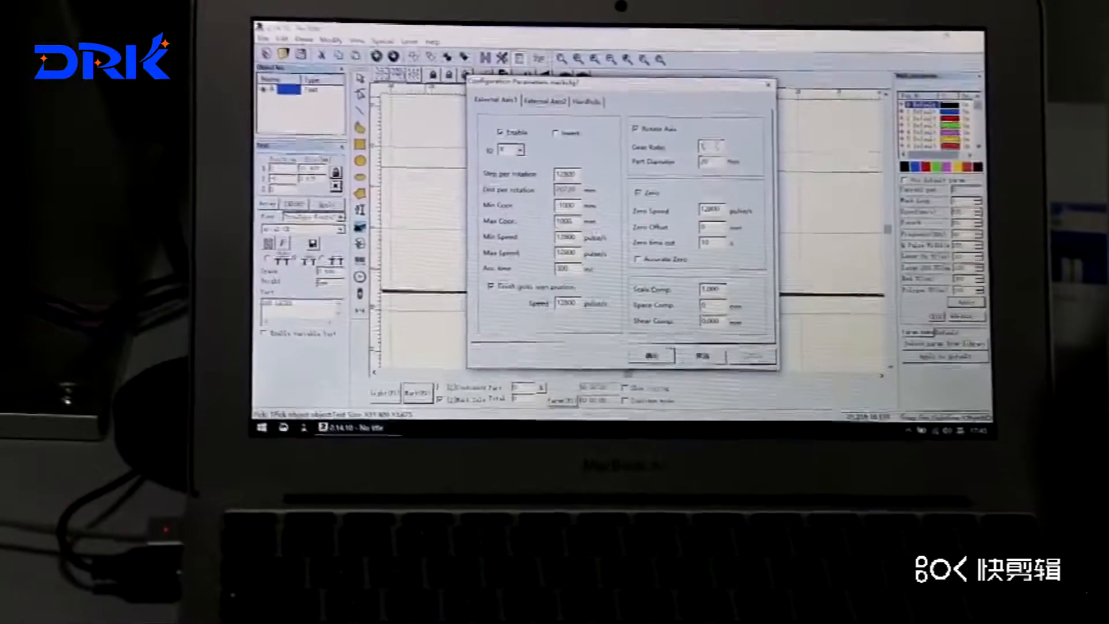